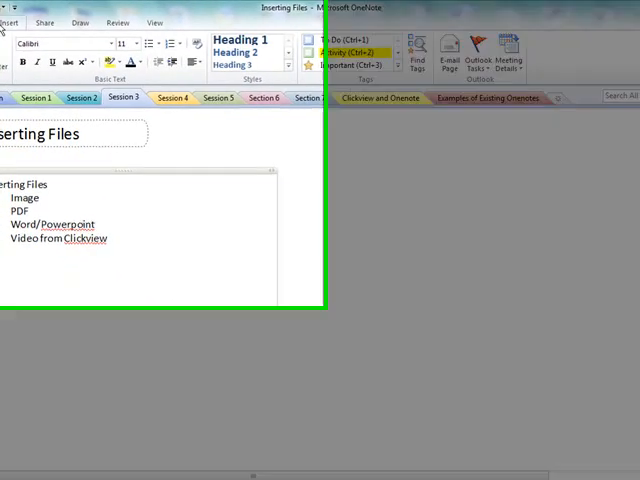
- Show the Insert ribbon tools on the Inserting Files page in Session 3
{"action": "left_click", "coordinate": [147, 35]}
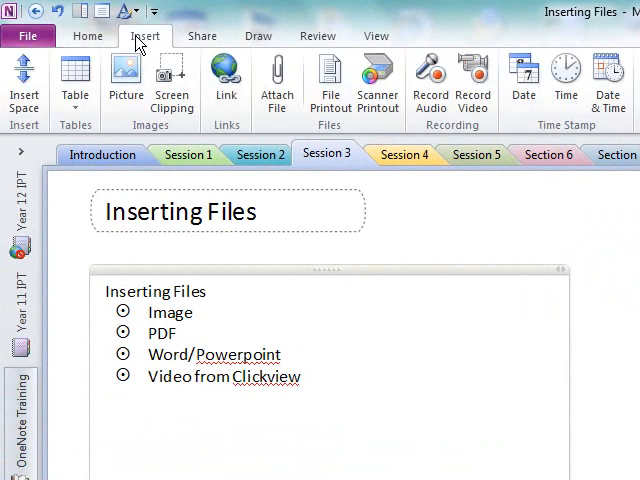
{"action": "mouse_move", "coordinate": [137, 38]}
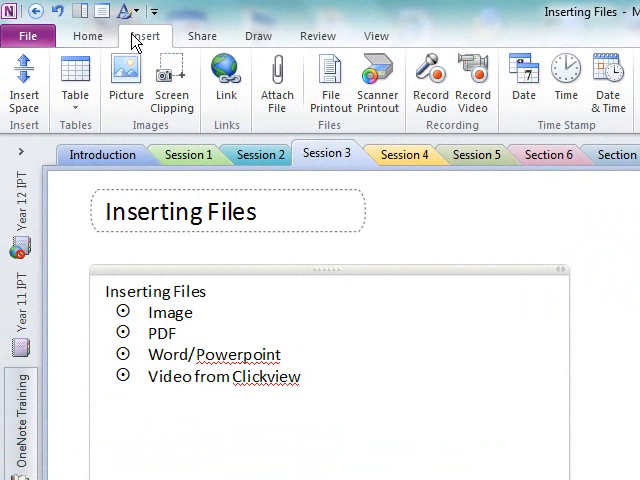
{"action": "mouse_move", "coordinate": [137, 42]}
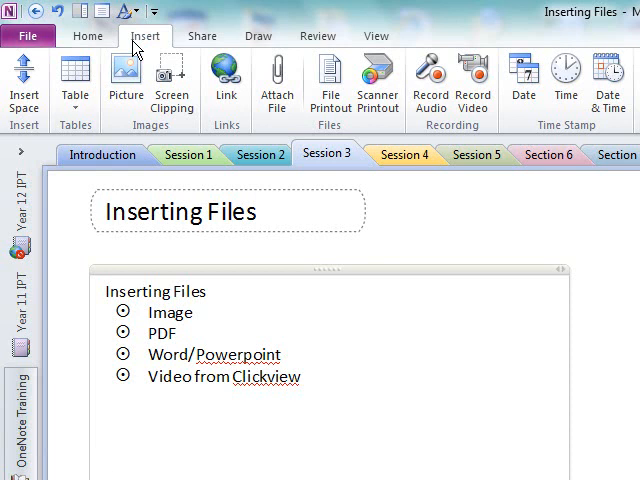
{"action": "mouse_move", "coordinate": [130, 48]}
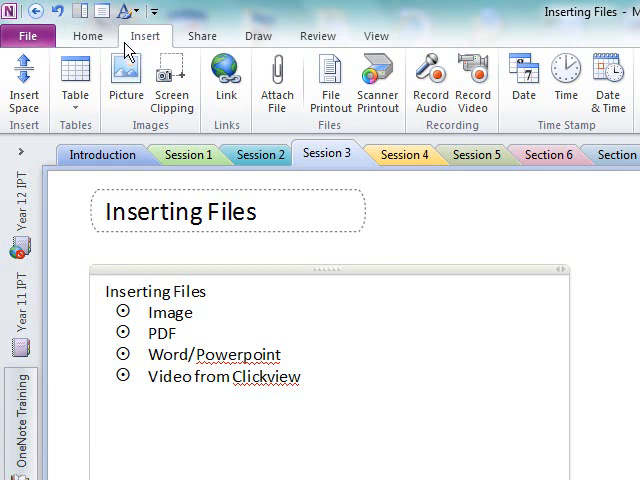
{"action": "mouse_move", "coordinate": [140, 35]}
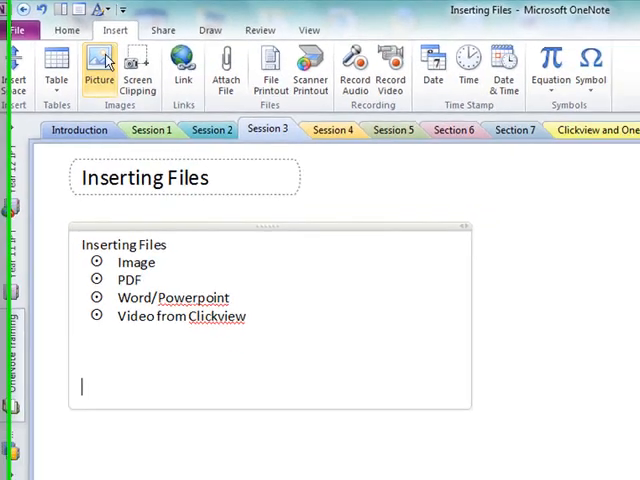
- Insert the clownfish picture from the Documents library below the file-type list
{"action": "left_click", "coordinate": [99, 65]}
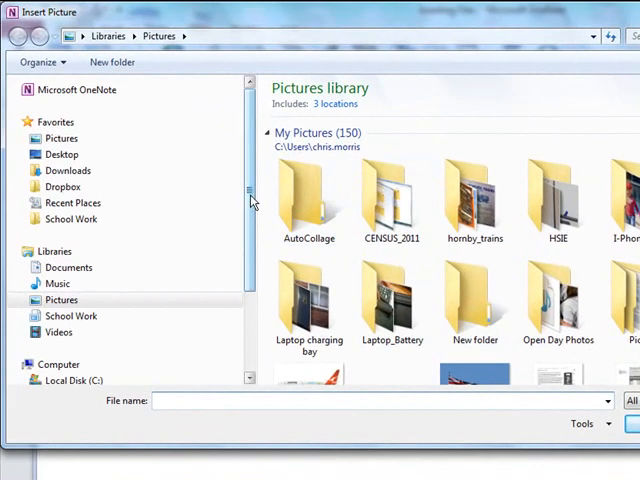
{"action": "left_click", "coordinate": [68, 267]}
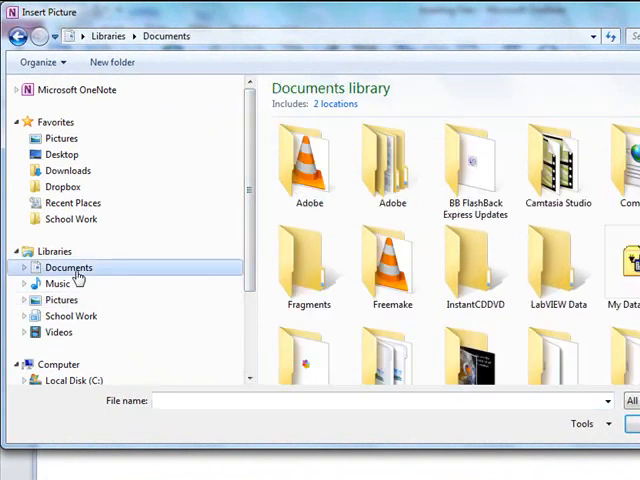
{"action": "scroll", "scroll_direction": "down", "scroll_amount": 3}
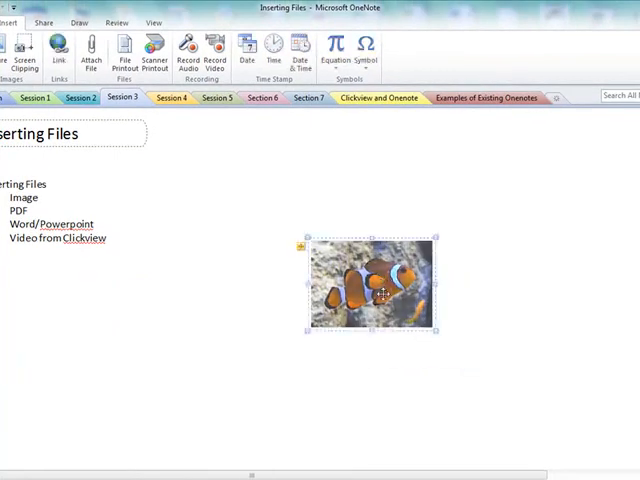
- Enlarge the clownfish photo and add a pointer line labelled "Dorsal fin"
{"action": "left_click_drag", "start_coordinate": [433, 330], "coordinate": [560, 418]}
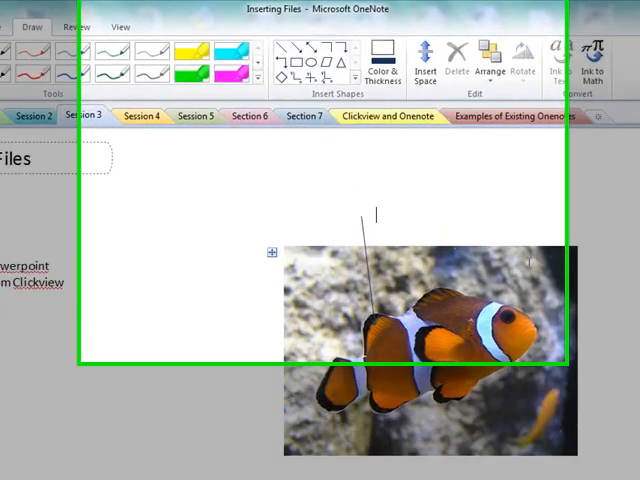
{"action": "type", "text": "dorsa"}
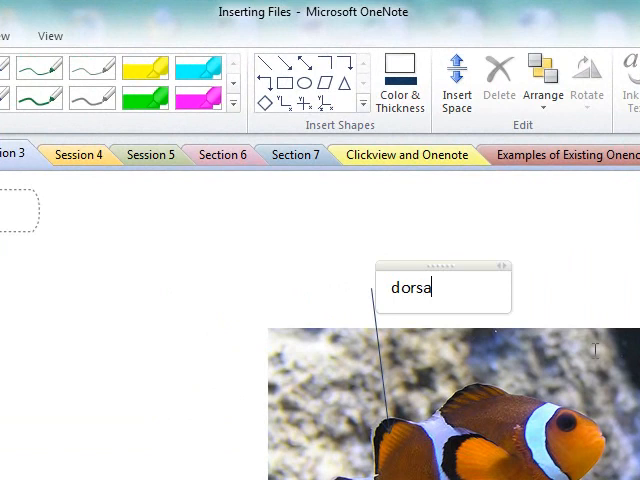
{"action": "type", "text": "Dorsal fin"}
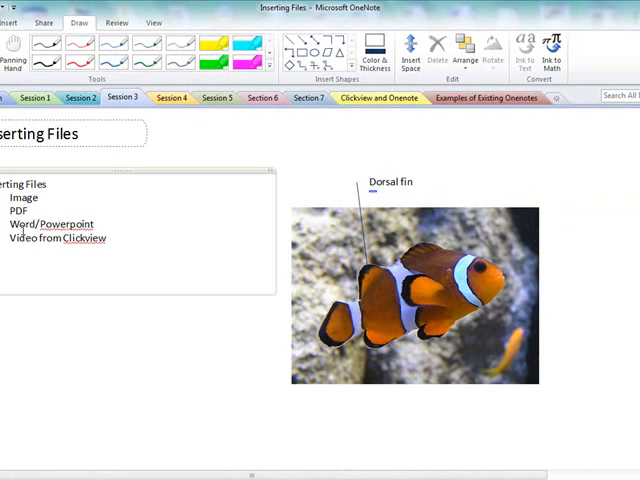
- Pick the 2012_multimedia_HSC PDF on the Desktop with Attach File
{"action": "left_click", "coordinate": [146, 35]}
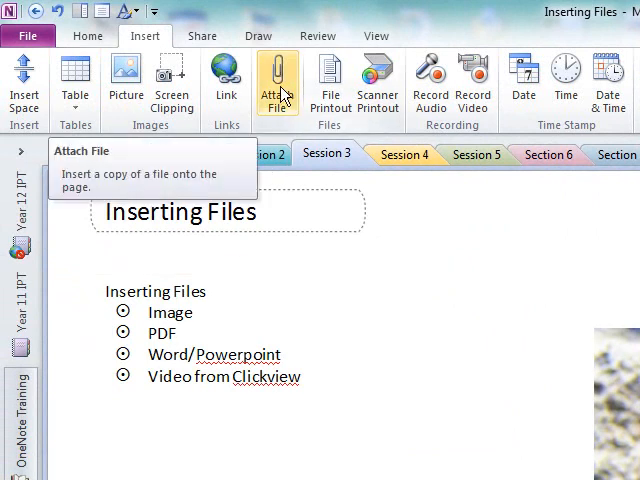
{"action": "mouse_move", "coordinate": [330, 82]}
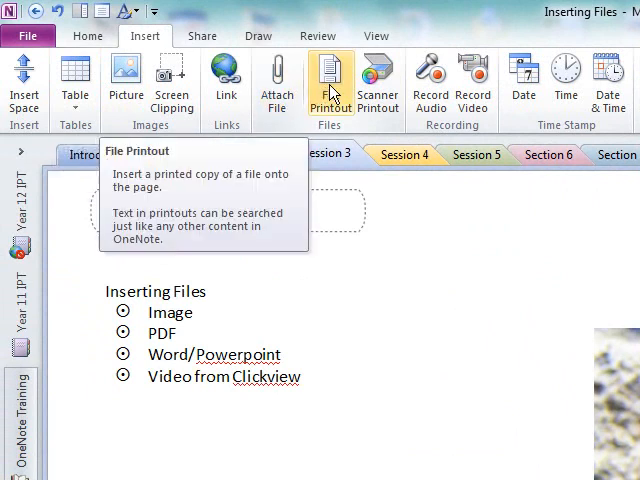
{"action": "mouse_move", "coordinate": [277, 82]}
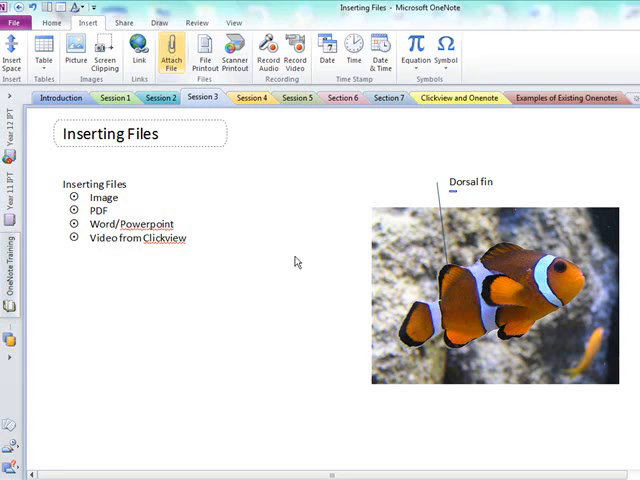
{"action": "left_click", "coordinate": [171, 50]}
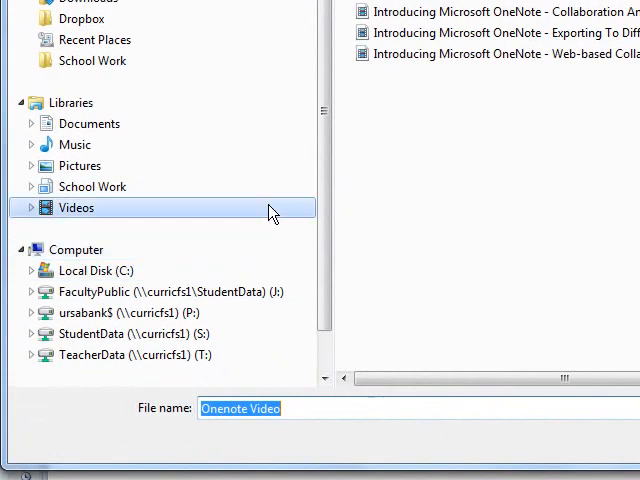
{"action": "scroll", "scroll_direction": "down", "scroll_amount": 3}
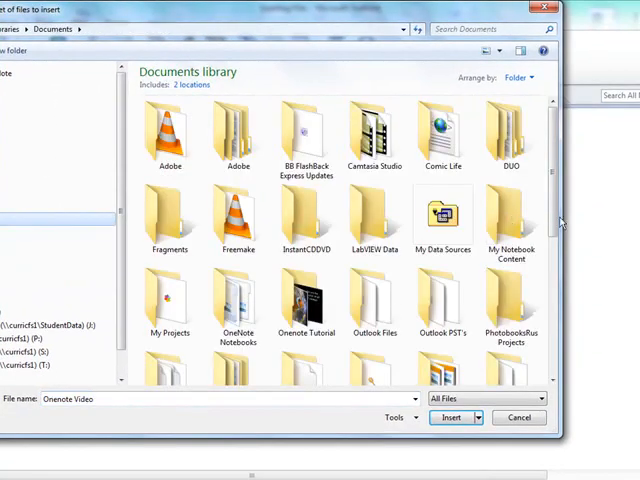
{"action": "double_click", "coordinate": [307, 305]}
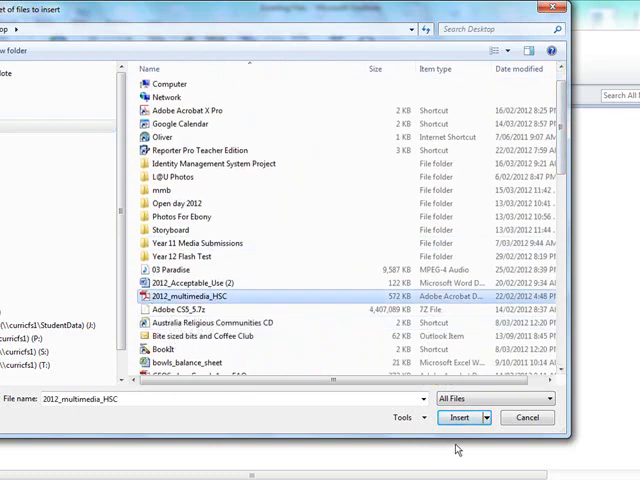
{"action": "left_click", "coordinate": [456, 417]}
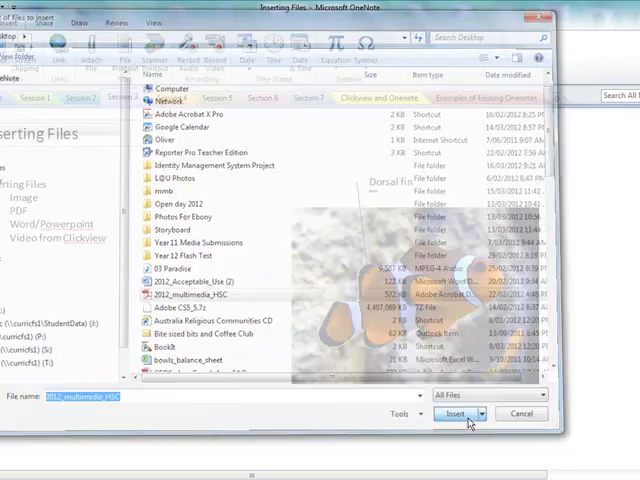
- Confirm the attachment so the 2012_multimedia_HSC icon appears below the clownfish photo
{"action": "left_click", "coordinate": [456, 414]}
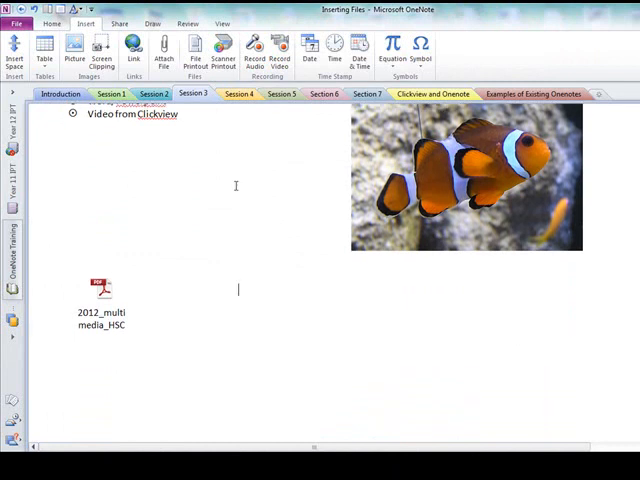
- Insert a File Printout of 2012_multimedia_HSC below its attachment icon
{"action": "left_click", "coordinate": [195, 50]}
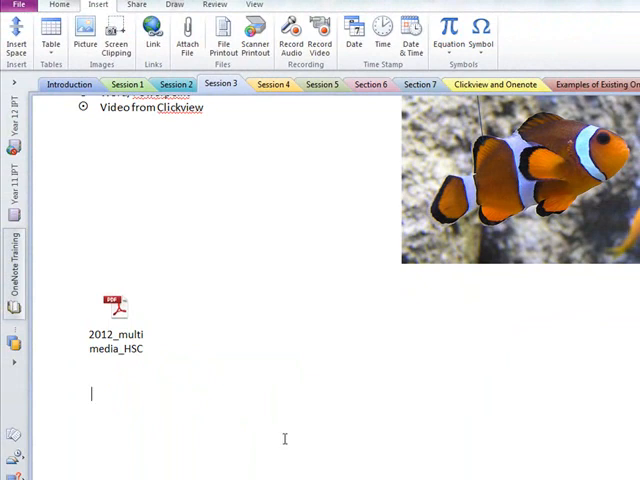
{"action": "mouse_move", "coordinate": [270, 437]}
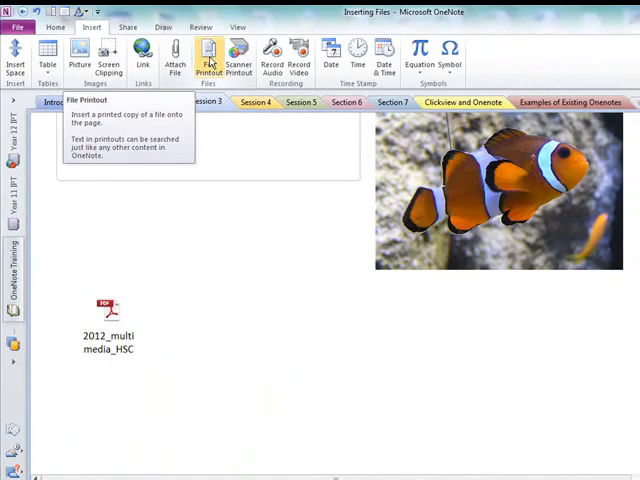
{"action": "left_click", "coordinate": [208, 55]}
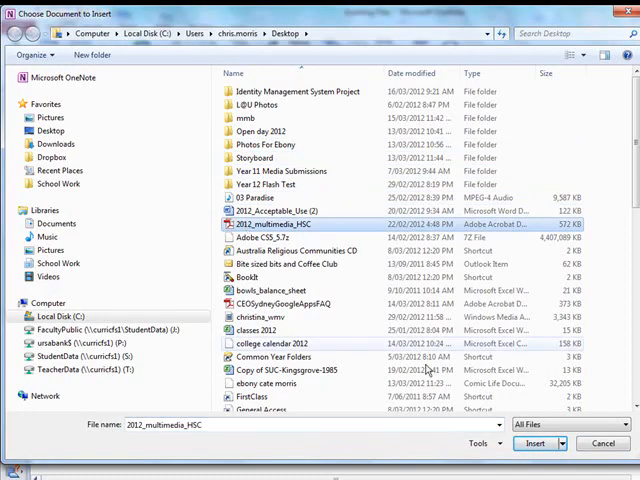
{"action": "left_click", "coordinate": [534, 443]}
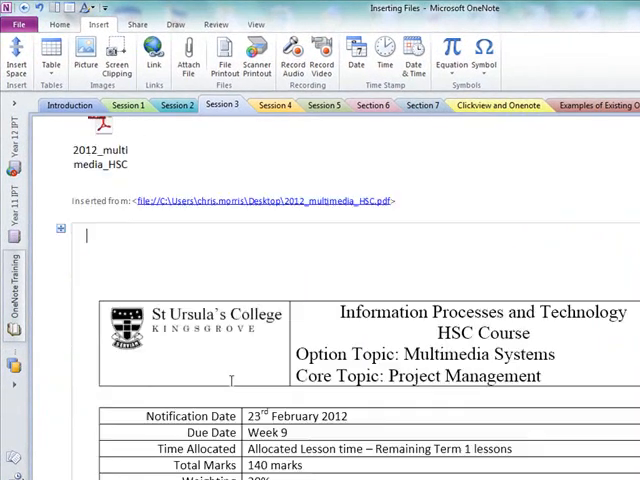
{"action": "scroll", "scroll_direction": "down", "scroll_amount": 3}
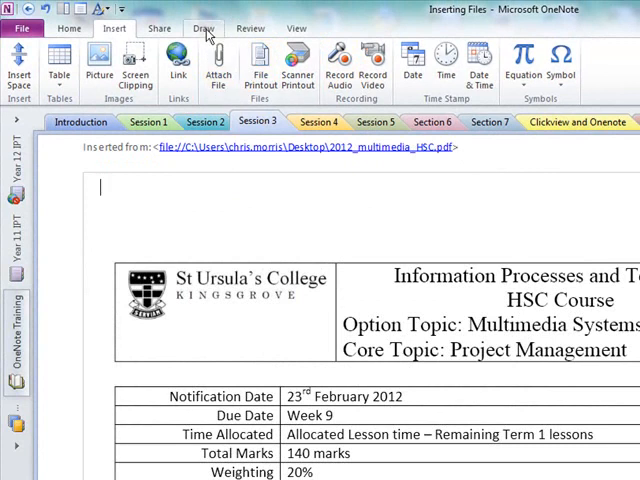
{"action": "left_click", "coordinate": [204, 28]}
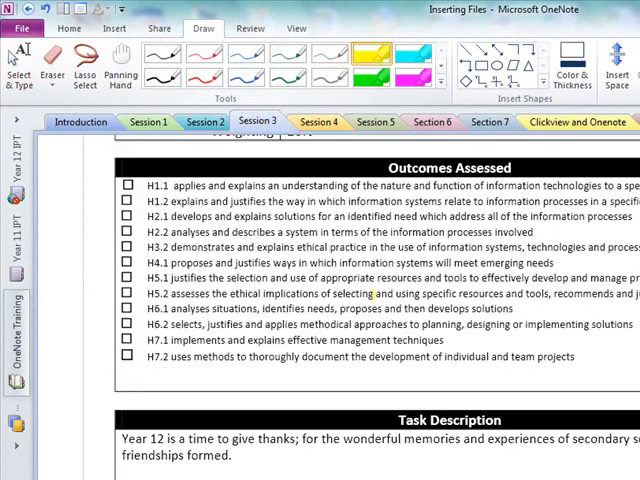
{"action": "scroll", "scroll_direction": "down", "scroll_amount": 3}
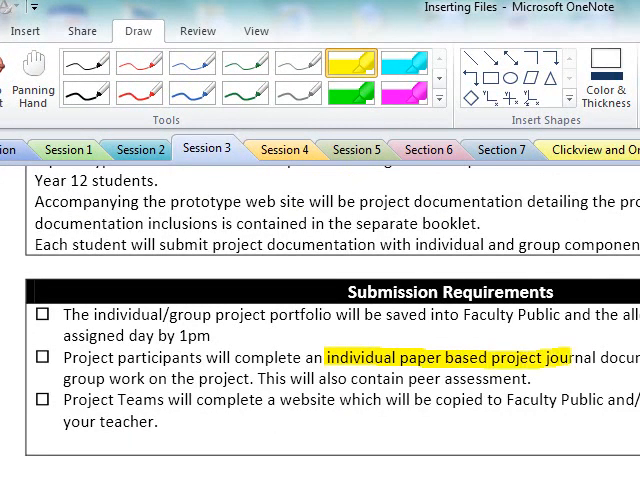
{"action": "scroll", "scroll_direction": "down", "scroll_amount": 3}
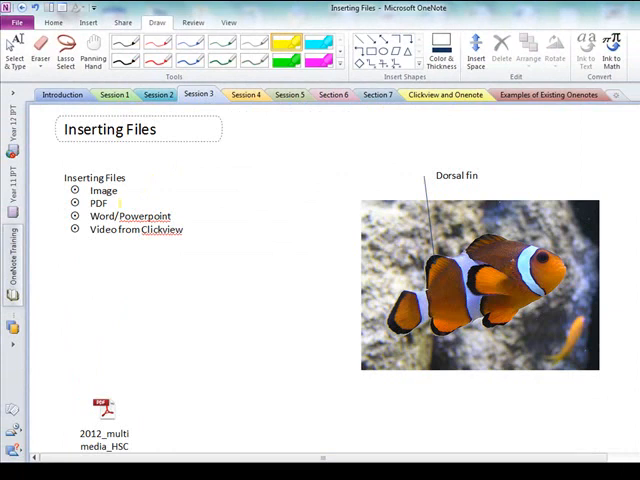
- Scroll to the printout's Failure to Follow Procedures table
{"action": "left_click", "coordinate": [88, 22]}
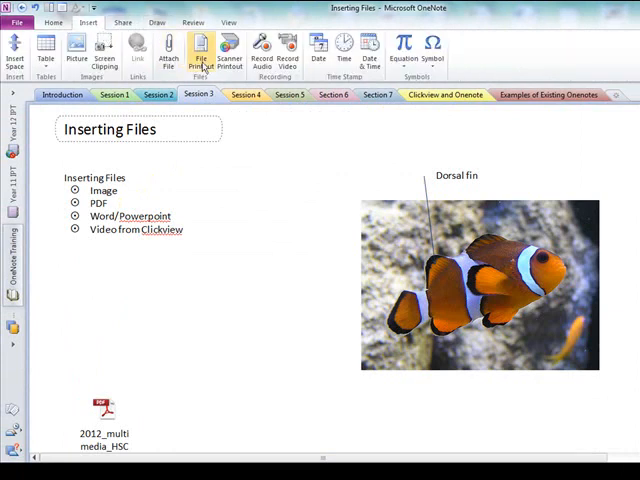
{"action": "mouse_move", "coordinate": [200, 50]}
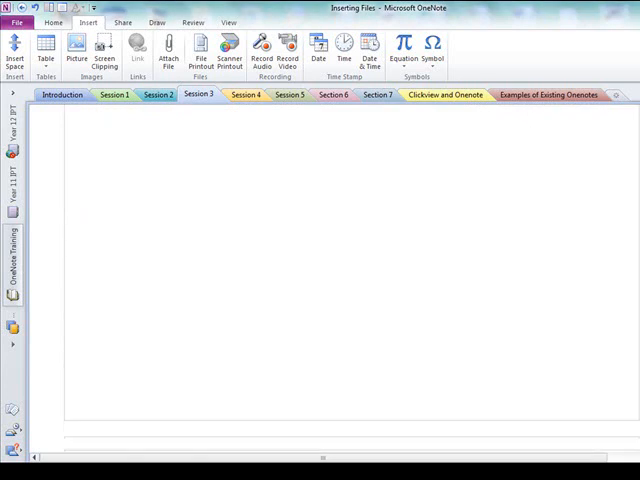
{"action": "scroll", "scroll_direction": "down", "scroll_amount": 3}
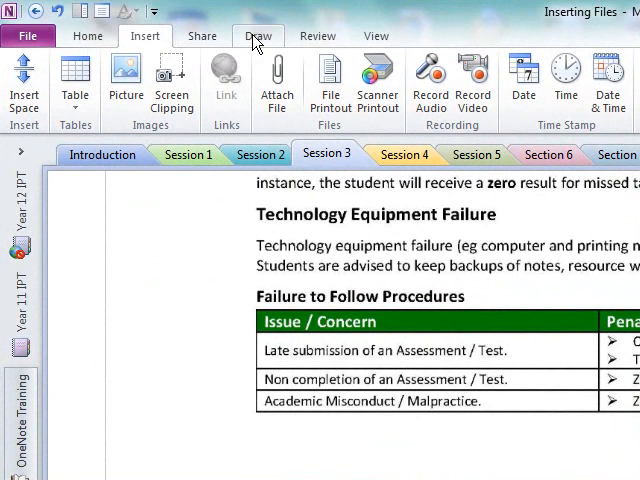
{"action": "left_click", "coordinate": [258, 35]}
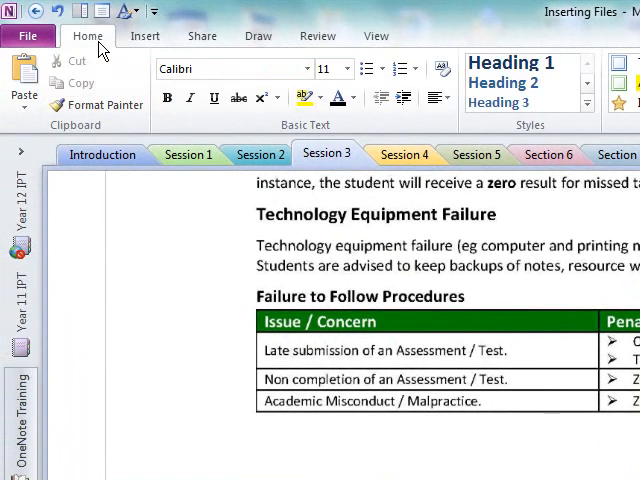
- Attach SENIOR COURSE HANDBOOK 2011 IPT Page from the Onenote Tutorial folder
{"action": "left_click", "coordinate": [145, 35]}
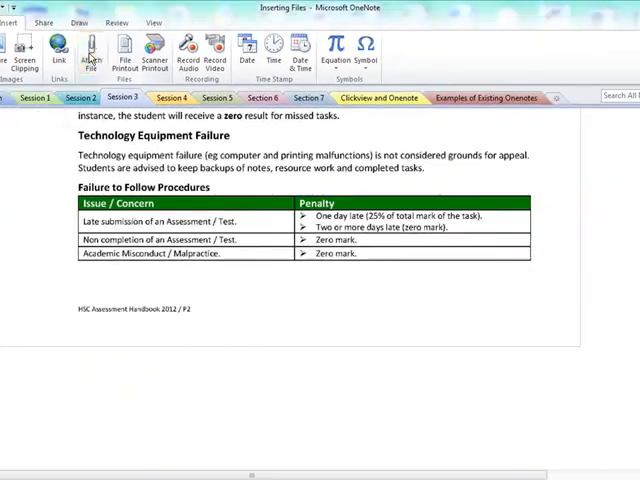
{"action": "left_click", "coordinate": [91, 50]}
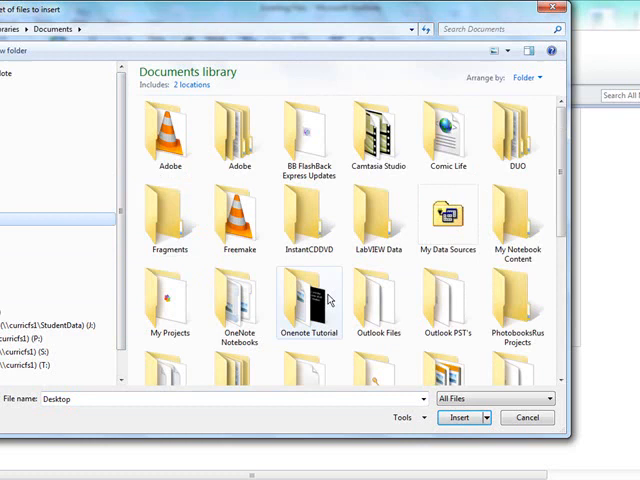
{"action": "double_click", "coordinate": [309, 300]}
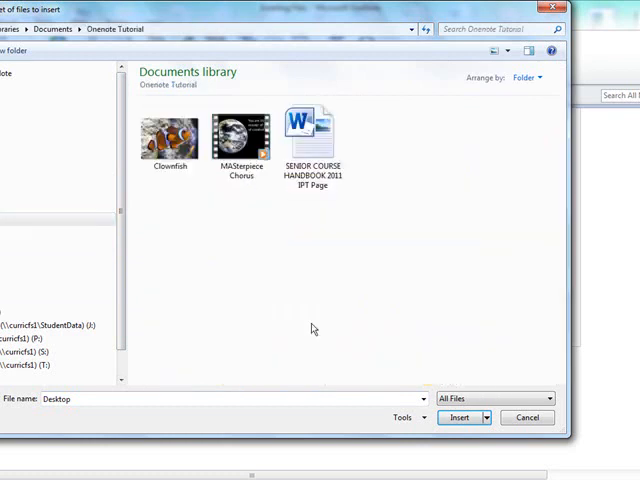
{"action": "left_click", "coordinate": [311, 135]}
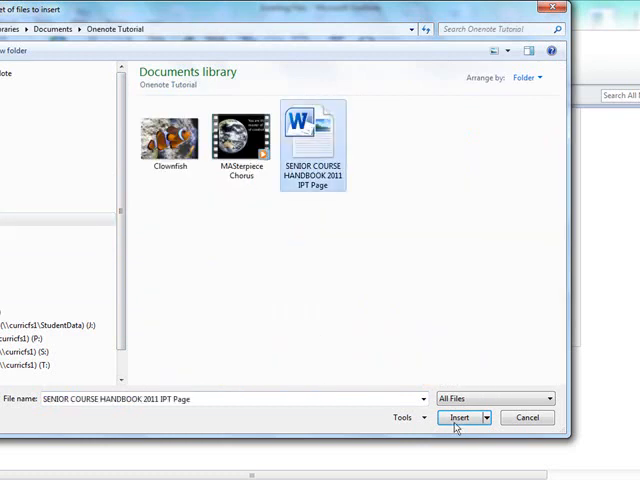
{"action": "left_click", "coordinate": [458, 417]}
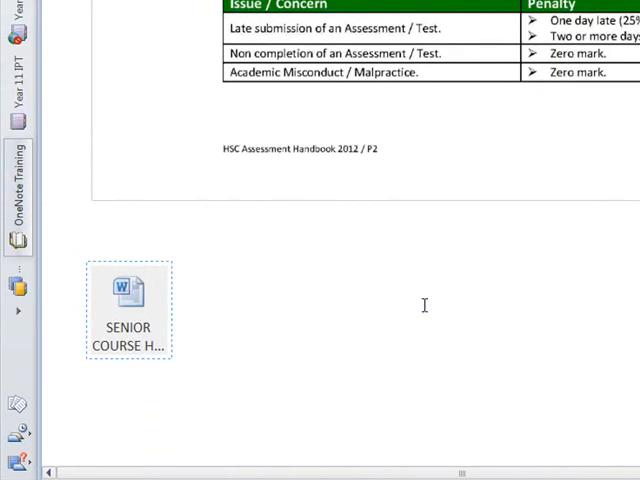
{"action": "mouse_move", "coordinate": [580, 370]}
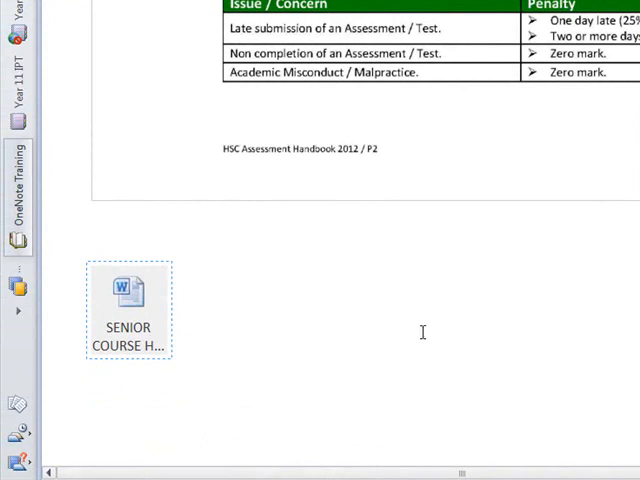
{"action": "mouse_move", "coordinate": [421, 324]}
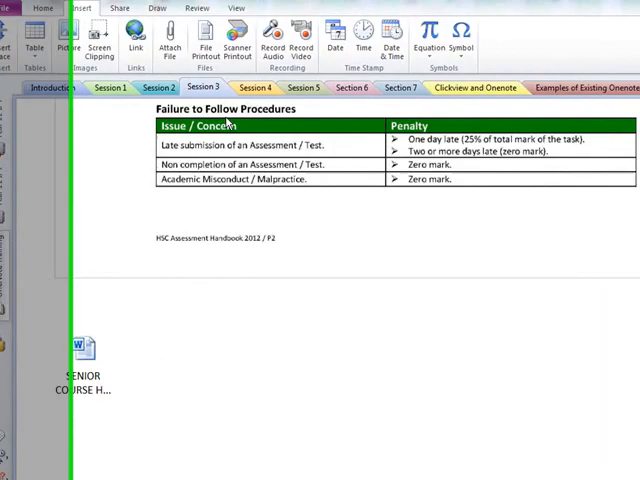
- Insert the Senior Course Handbook IPT printout and scroll through its pages
{"action": "left_click", "coordinate": [170, 45]}
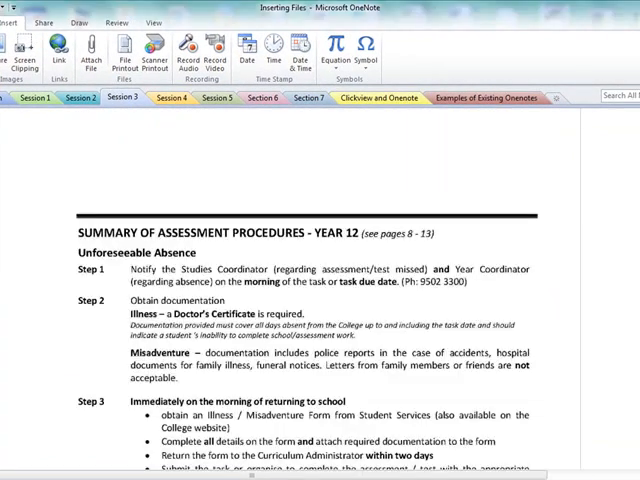
{"action": "scroll", "scroll_direction": "down", "scroll_amount": 3}
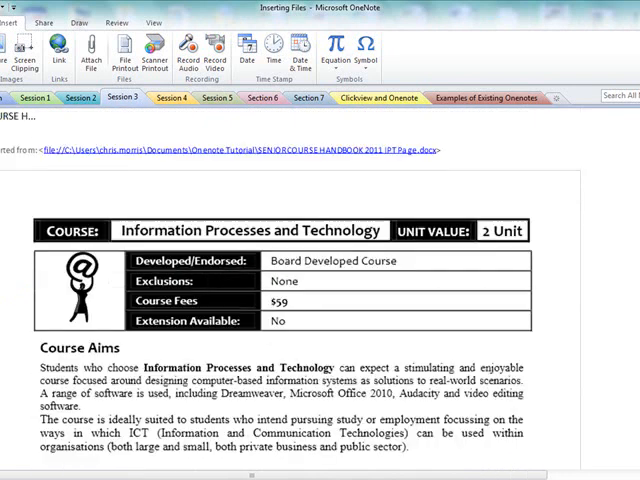
{"action": "scroll", "scroll_direction": "down", "scroll_amount": 3}
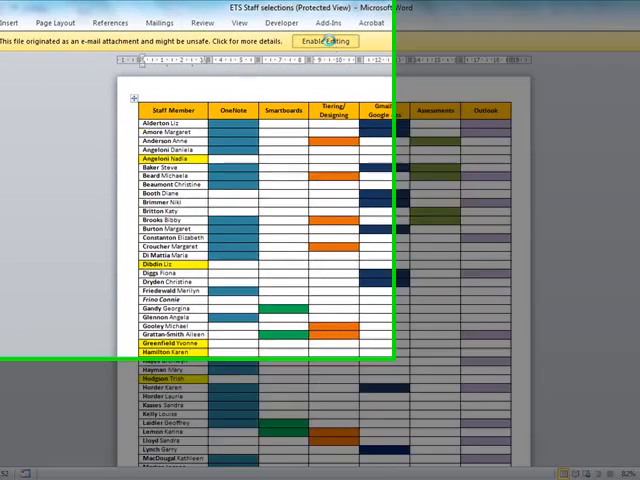
- Enable editing in ETS Staff selections and print it to Send To OneNote 2010
{"action": "left_click", "coordinate": [325, 41]}
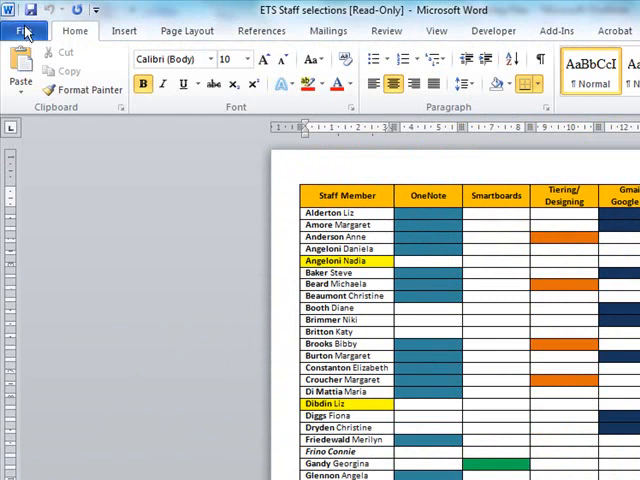
{"action": "left_click", "coordinate": [26, 30]}
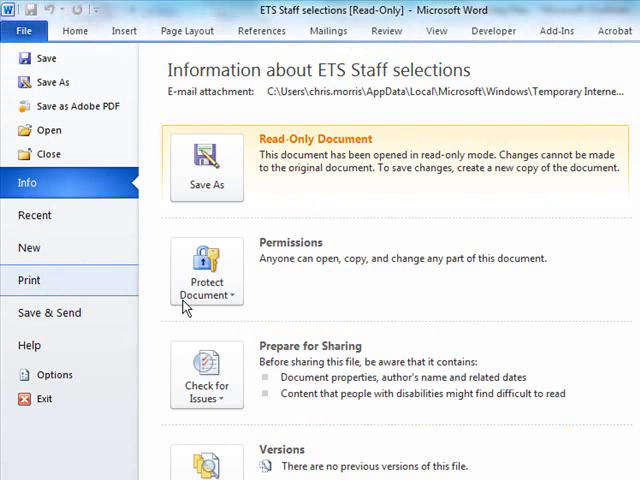
{"action": "left_click", "coordinate": [28, 280]}
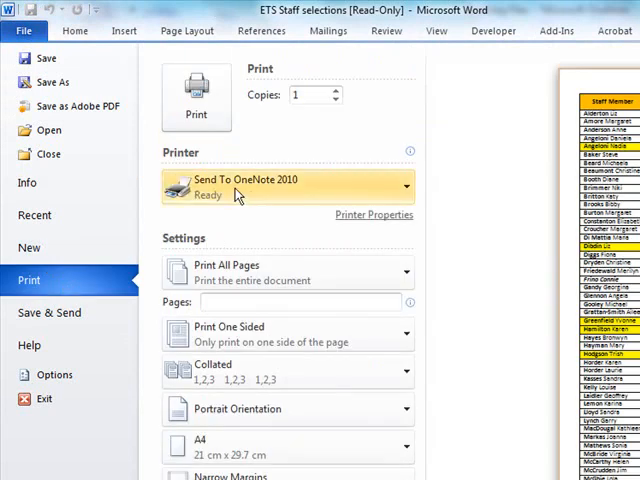
{"action": "mouse_move", "coordinate": [196, 95]}
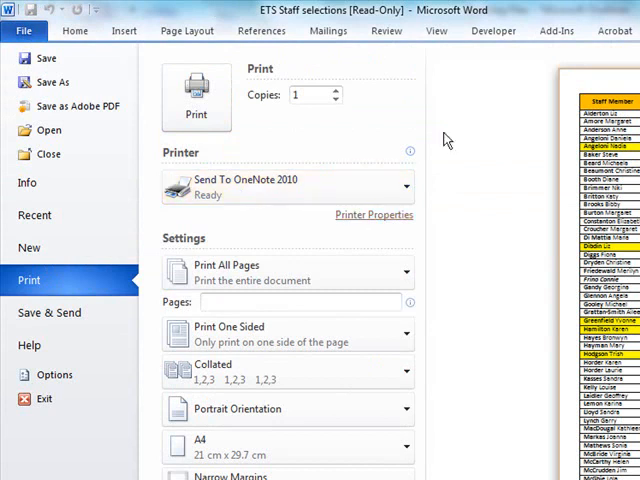
{"action": "left_click", "coordinate": [305, 94]}
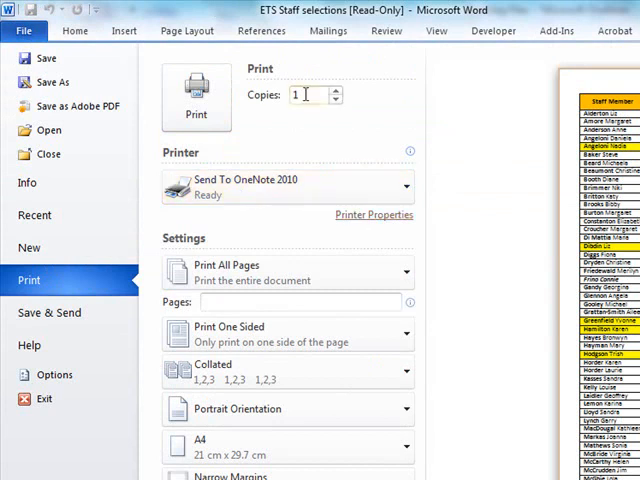
{"action": "left_click", "coordinate": [196, 85]}
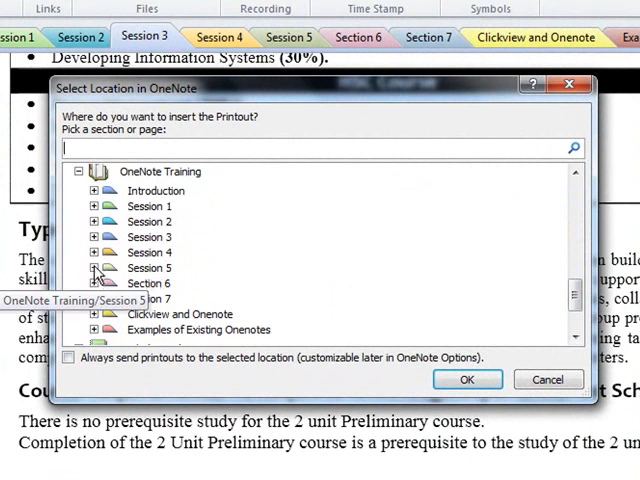
{"action": "left_click", "coordinate": [96, 252]}
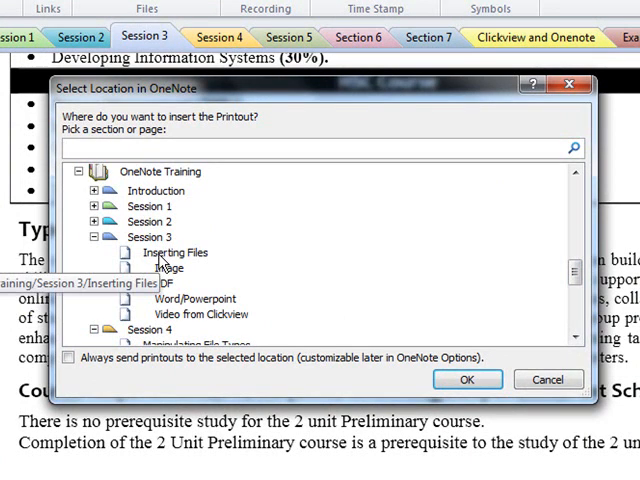
{"action": "left_click", "coordinate": [175, 247]}
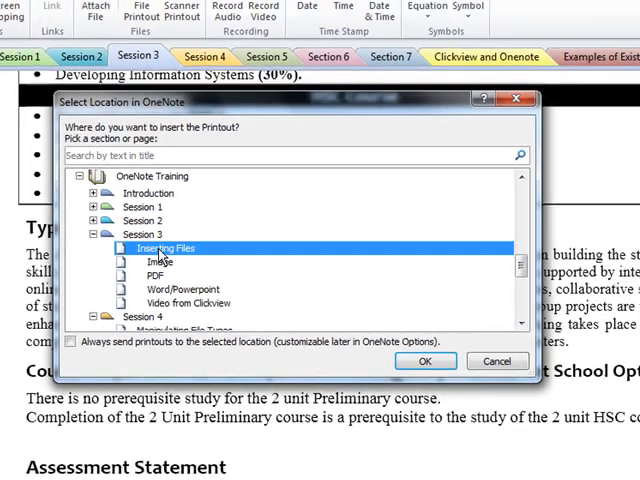
{"action": "left_click", "coordinate": [424, 361]}
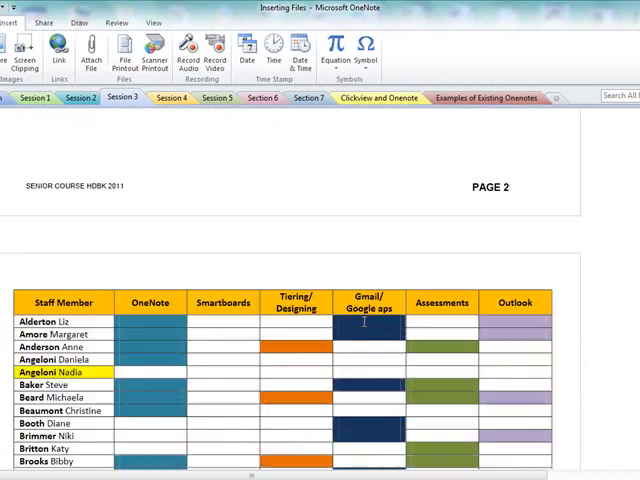
{"action": "scroll", "scroll_direction": "down", "scroll_amount": 3}
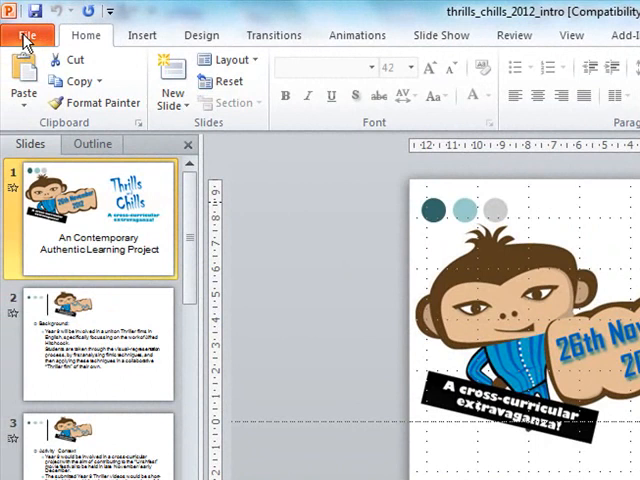
- Print the thrills_chills_2012_intro presentation to Send To OneNote 2010 as 3-slide handouts
{"action": "left_click", "coordinate": [27, 35]}
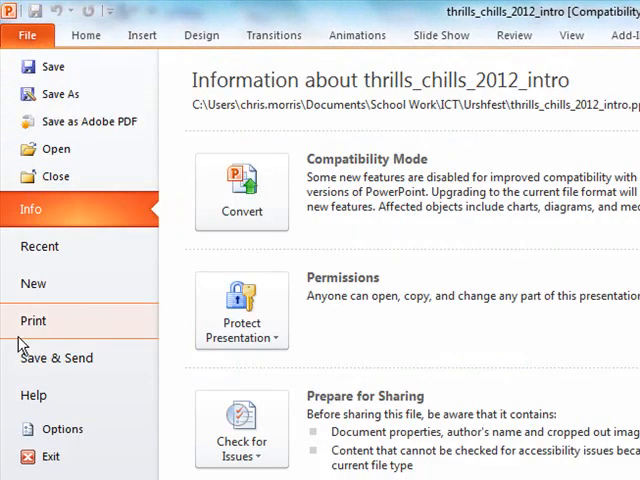
{"action": "mouse_move", "coordinate": [33, 333]}
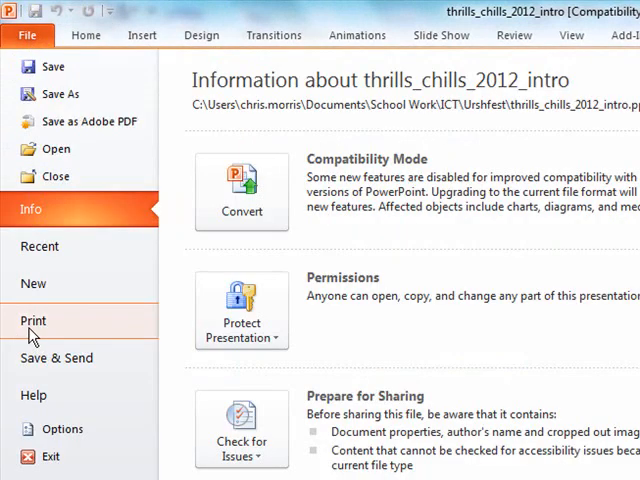
{"action": "left_click", "coordinate": [34, 320]}
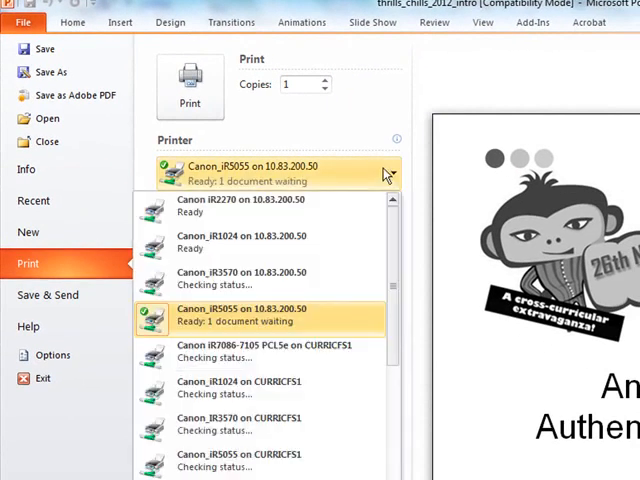
{"action": "scroll", "scroll_direction": "down", "scroll_amount": 3}
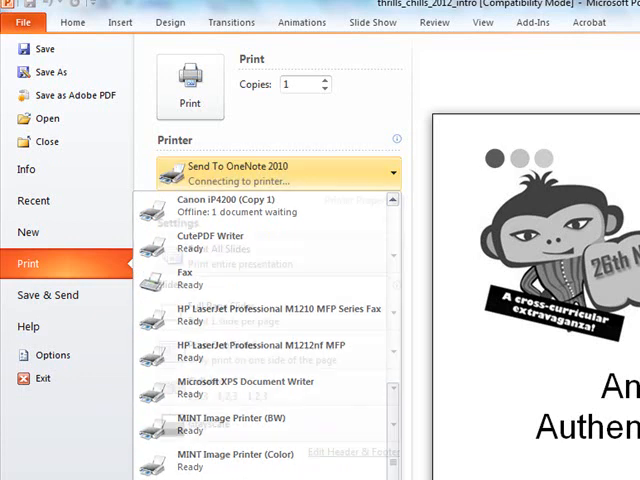
{"action": "left_click", "coordinate": [390, 173]}
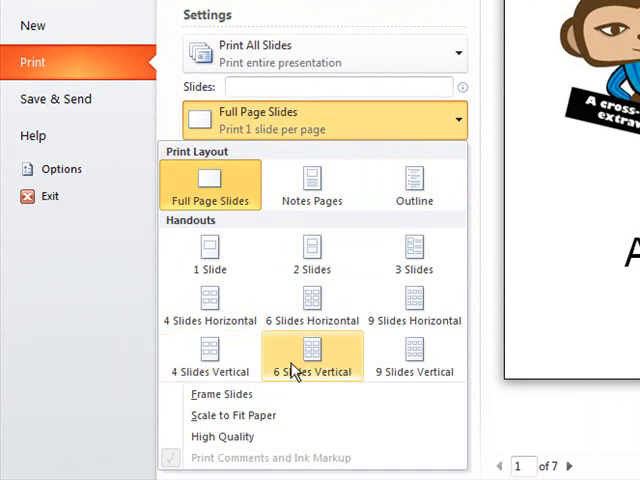
{"action": "mouse_move", "coordinate": [413, 255]}
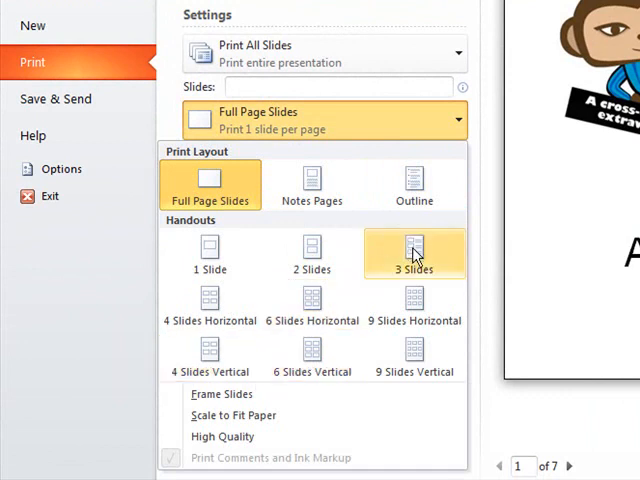
{"action": "left_click", "coordinate": [414, 250]}
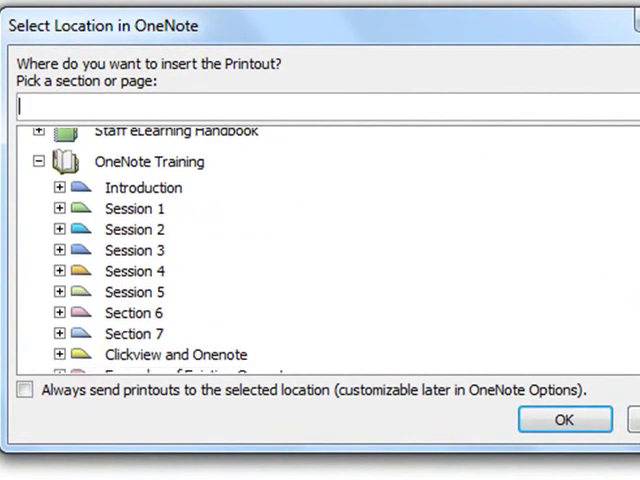
- Choose the Word/Powerpoint page under Session 3 as the printout's destination
{"action": "left_click", "coordinate": [60, 250]}
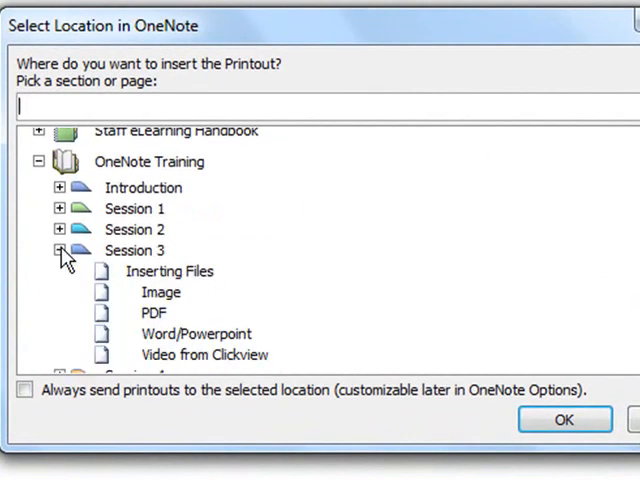
{"action": "left_click", "coordinate": [195, 333]}
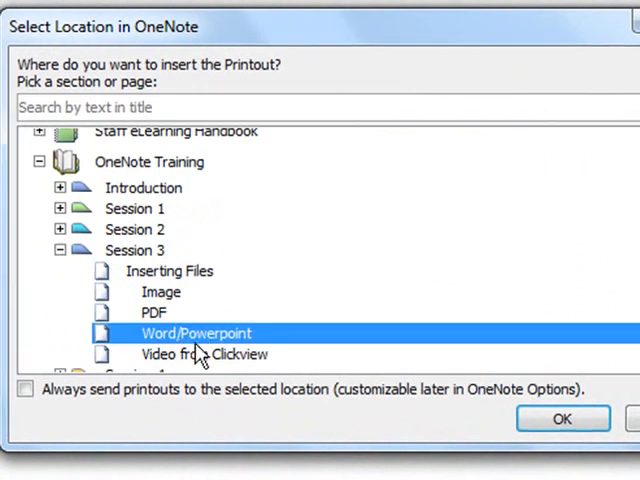
{"action": "left_click", "coordinate": [562, 418]}
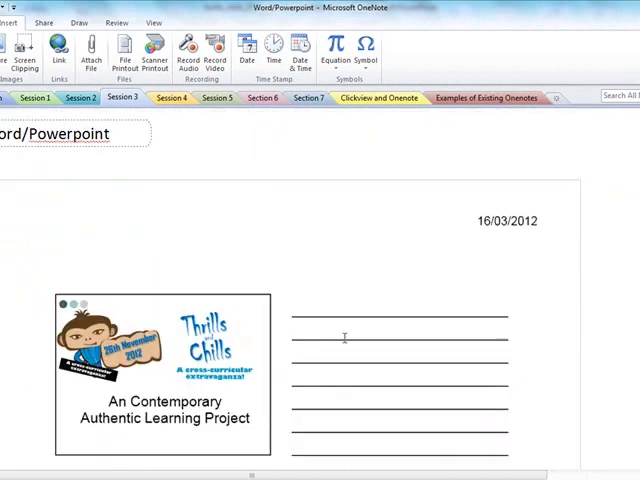
- Type a placeholder note 'saSHAshaH' beside the slide handout's writing lines
{"action": "scroll", "scroll_direction": "down", "scroll_amount": 3}
{"action": "type", "text": "kasjdjldjasldjasldjalsjajsjslaJSLJAslj skldjljdlsjdlasjldj"}
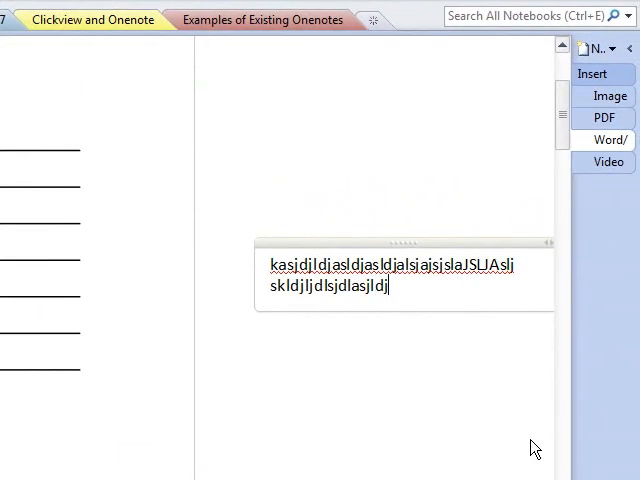
{"action": "type", "text": "saSHAshaH"}
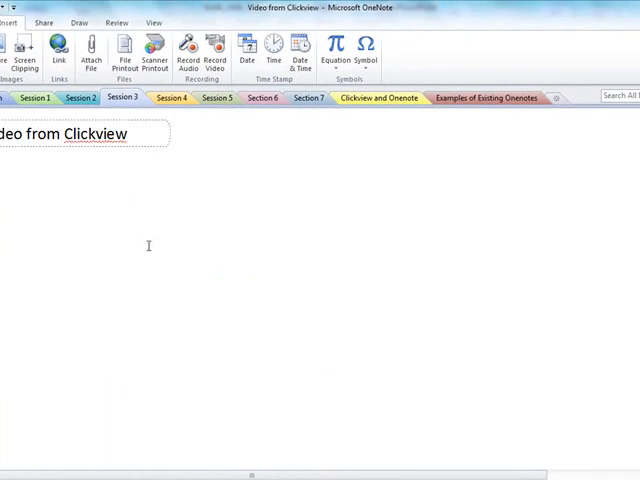
{"action": "mouse_move", "coordinate": [91, 201]}
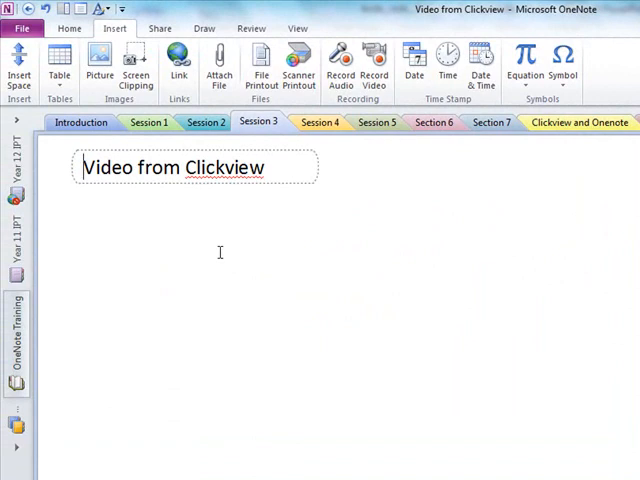
{"action": "mouse_move", "coordinate": [482, 316]}
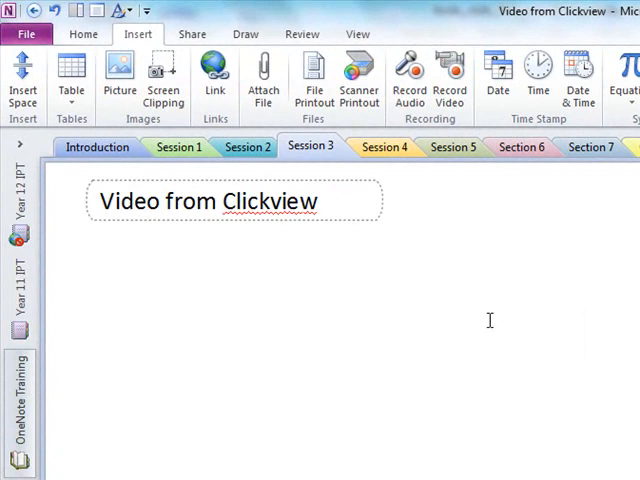
{"action": "mouse_move", "coordinate": [477, 323]}
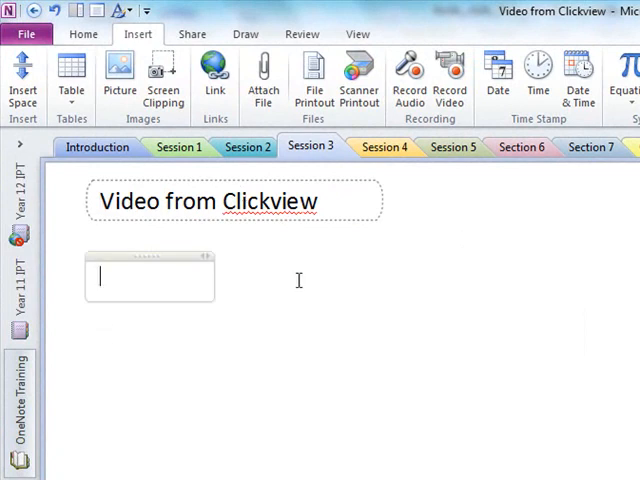
{"action": "mouse_move", "coordinate": [321, 323]}
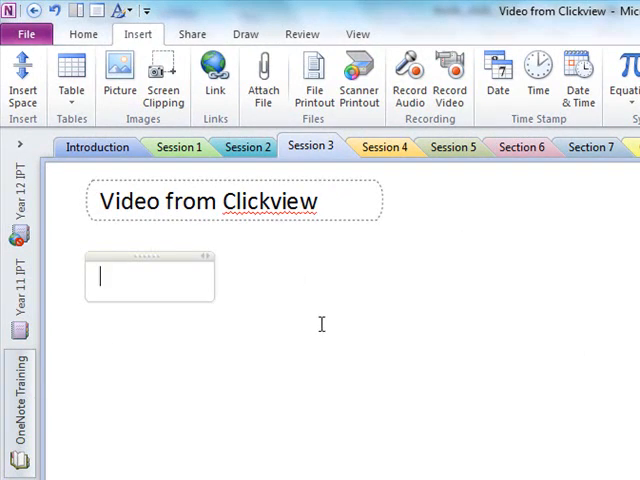
- Type 'Wmv - WINDOWS MEDIA VIDEO' below the Video from Clickview page title
{"action": "type", "text": "wmv"}
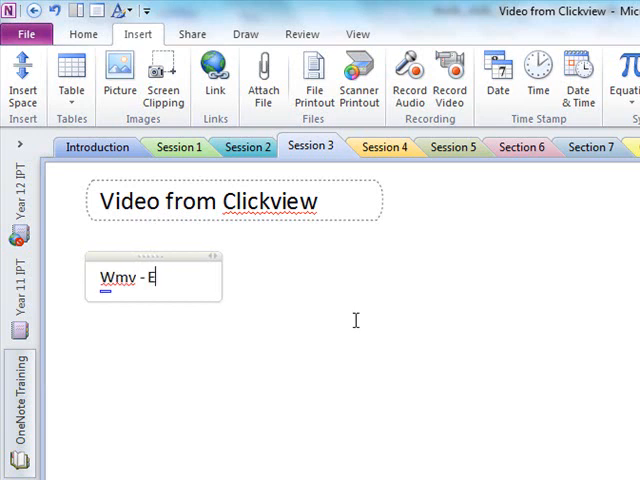
{"action": "type", "text": "WIND"}
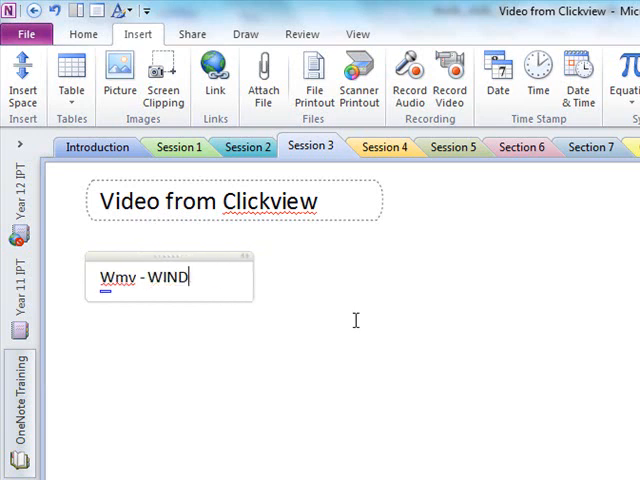
{"action": "type", "text": "OWS MEDIA VIDEO"}
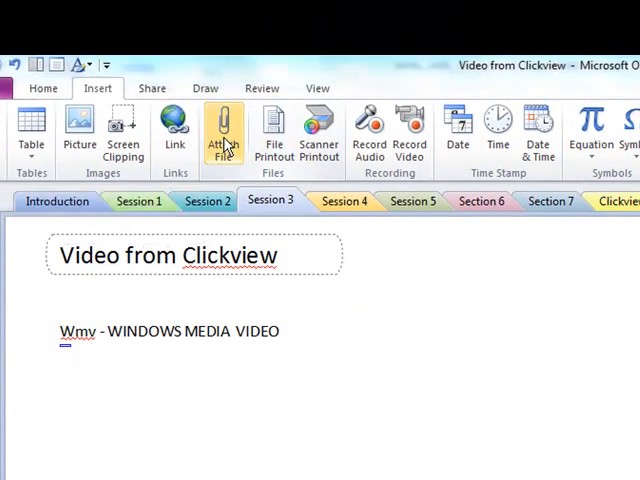
- Attach the Masterpiece Chorus video from the Onenote Tutorial folder under the note
{"action": "left_click", "coordinate": [224, 135]}
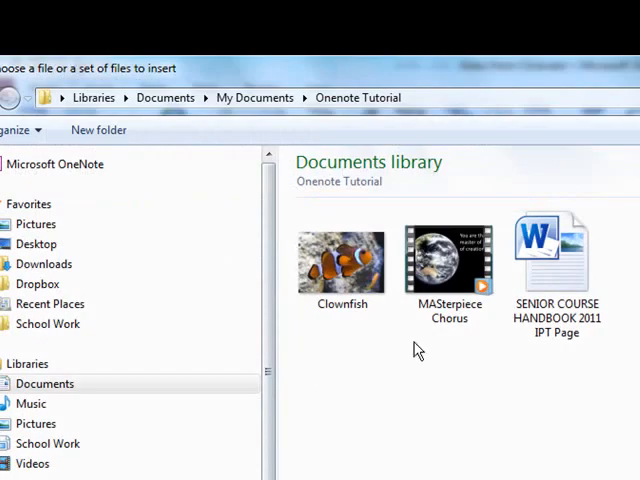
{"action": "left_click", "coordinate": [449, 260]}
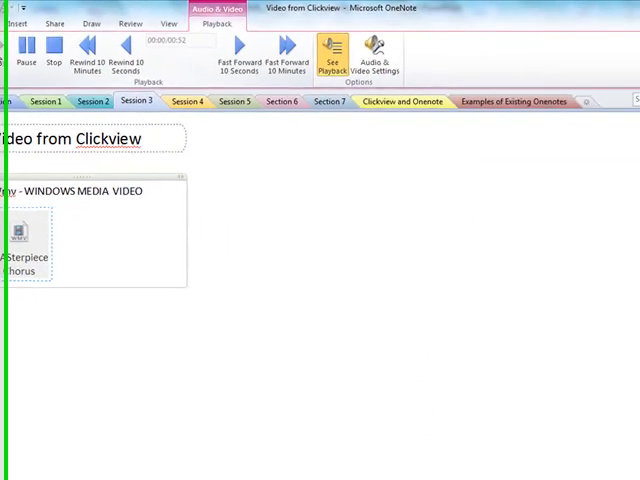
- Play the Masterpiece Chorus video and type a placeholder note of letters
{"action": "left_click", "coordinate": [334, 50]}
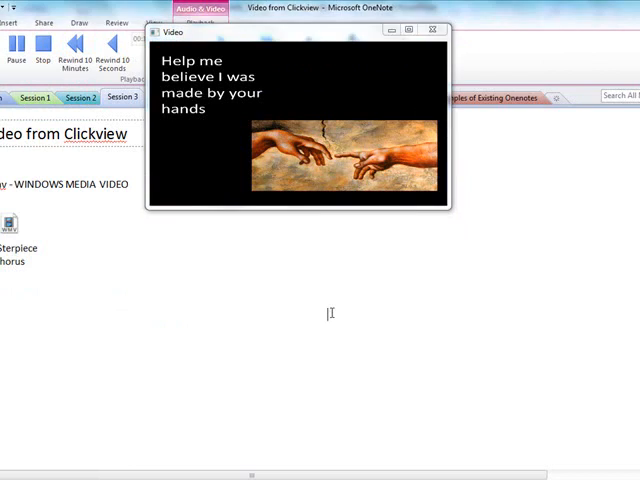
{"action": "type", "text": "JDSJDJASDJASJDJSDJN"}
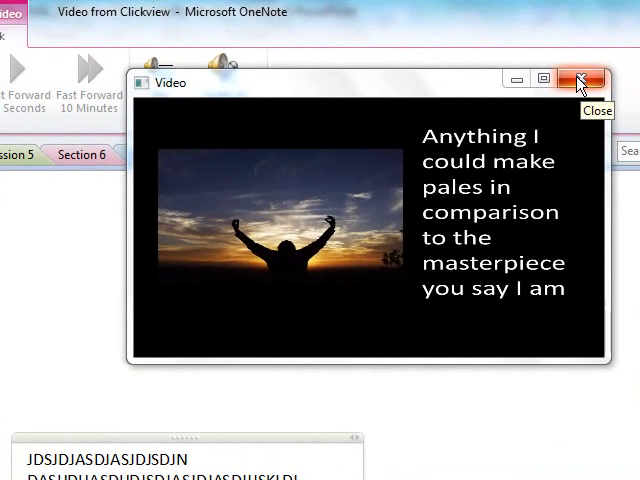
- Close the video window and run a ClickView keyword search for ONENOTE
{"action": "left_click", "coordinate": [580, 79]}
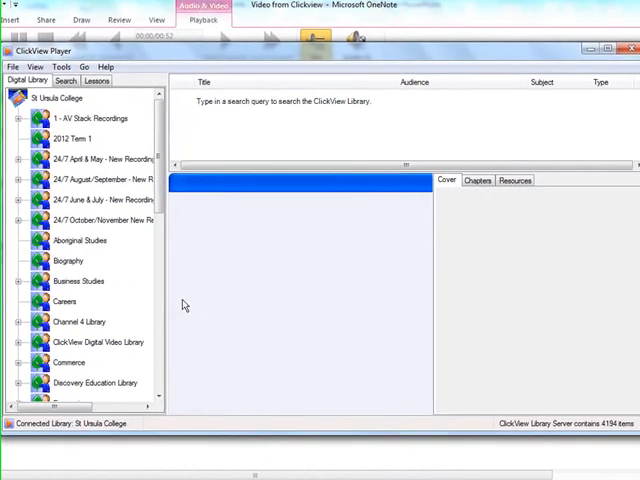
{"action": "left_click", "coordinate": [63, 83]}
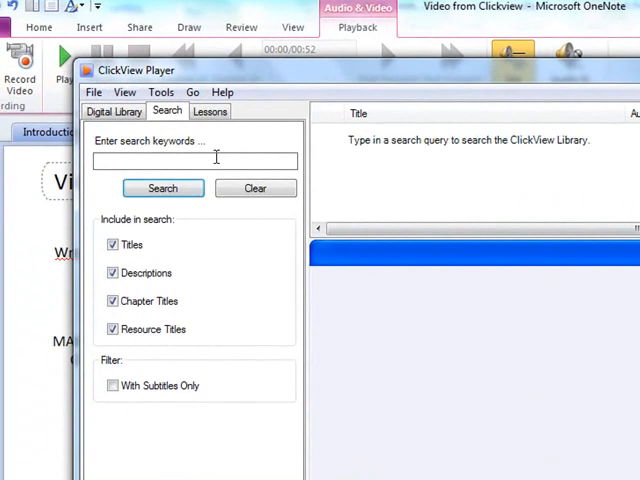
{"action": "type", "text": "ONENOTE"}
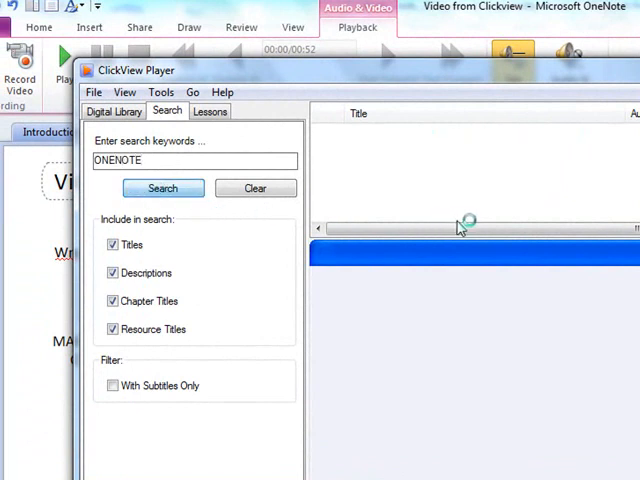
{"action": "left_click", "coordinate": [163, 188]}
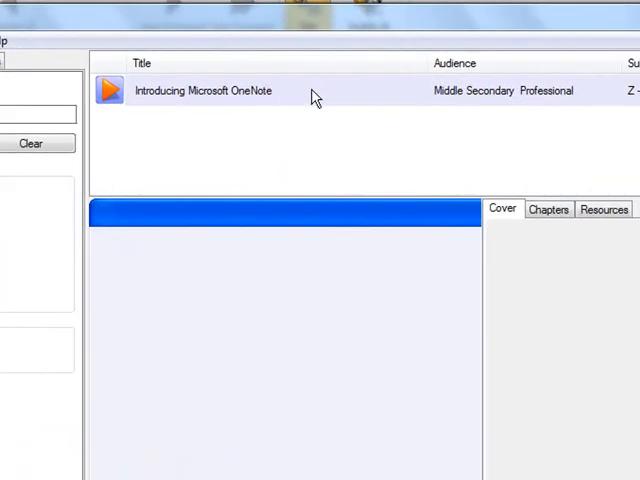
- Show Introducing Microsoft OneNote details and select its Introduction chapter
{"action": "left_click", "coordinate": [204, 90]}
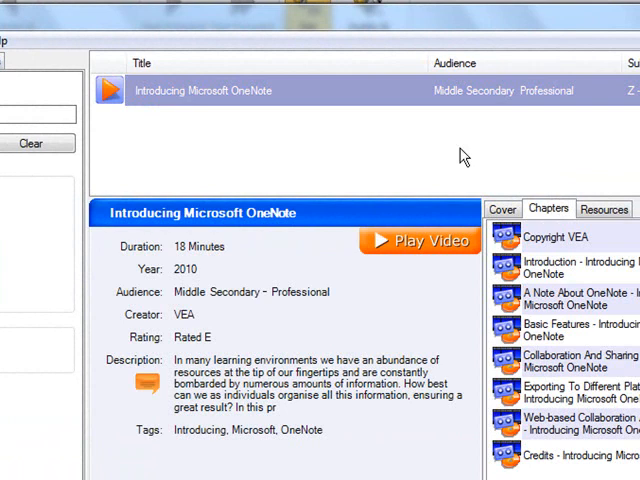
{"action": "mouse_move", "coordinate": [322, 117]}
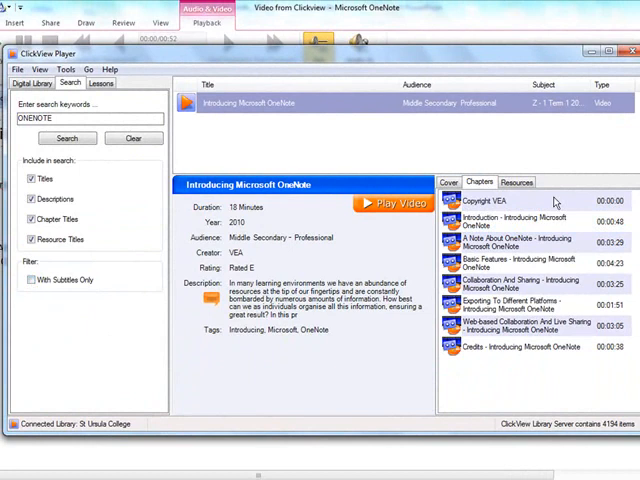
{"action": "left_click", "coordinate": [525, 222]}
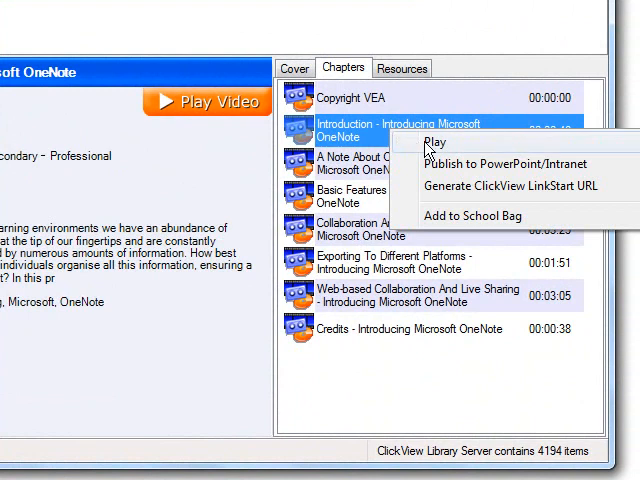
- Publish the Introduction chapter to PowerPoint/Intranet, keeping the full 48-second broadband segment
{"action": "left_click", "coordinate": [432, 141]}
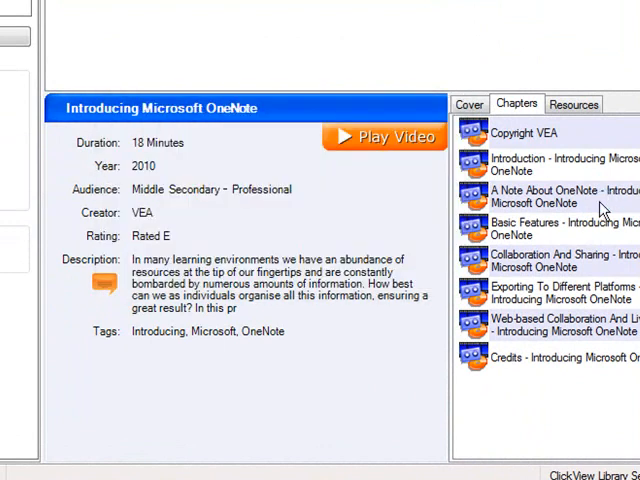
{"action": "left_click", "coordinate": [550, 164]}
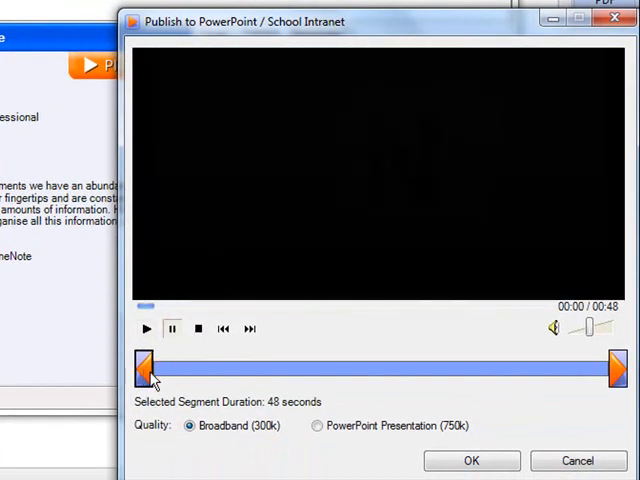
{"action": "left_click_drag", "start_coordinate": [145, 371], "coordinate": [305, 371]}
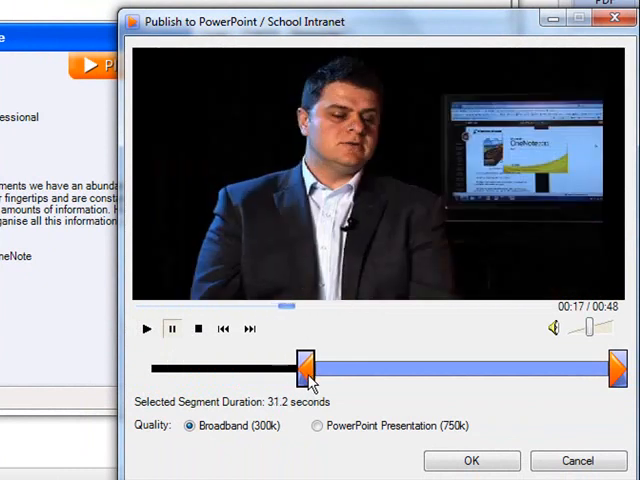
{"action": "left_click_drag", "start_coordinate": [308, 368], "coordinate": [318, 370]}
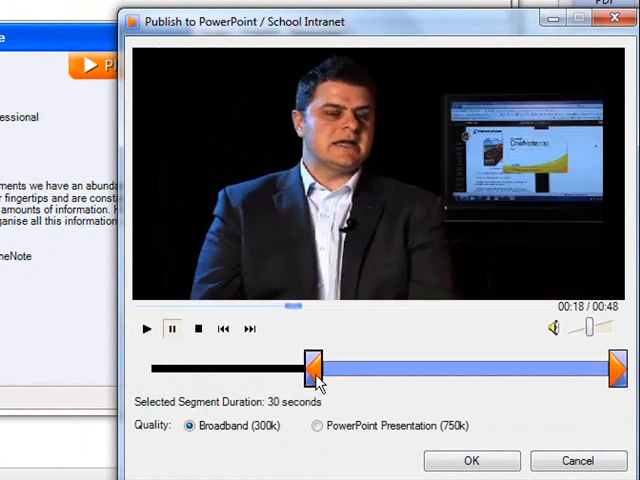
{"action": "left_click_drag", "start_coordinate": [312, 368], "coordinate": [368, 368]}
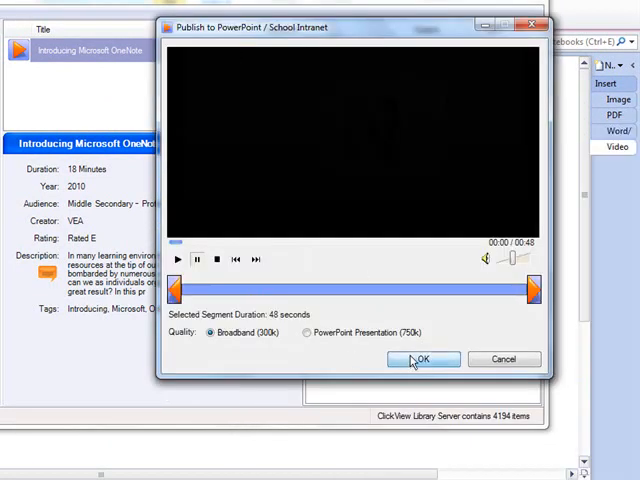
- Confirm the segment and open the Onenote Video folder to save the WMV
{"action": "left_click", "coordinate": [423, 359]}
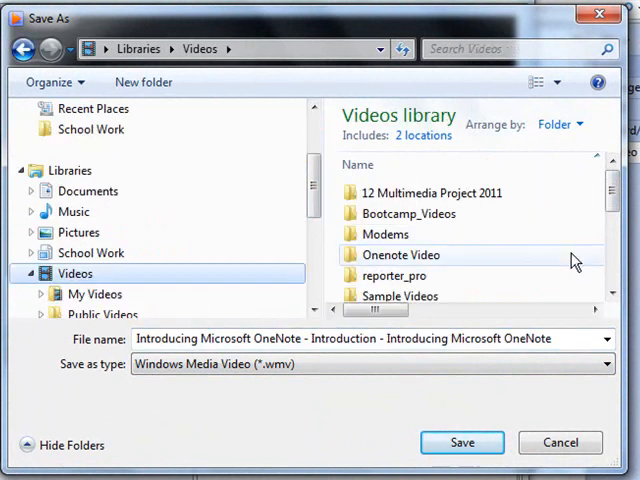
{"action": "double_click", "coordinate": [399, 254]}
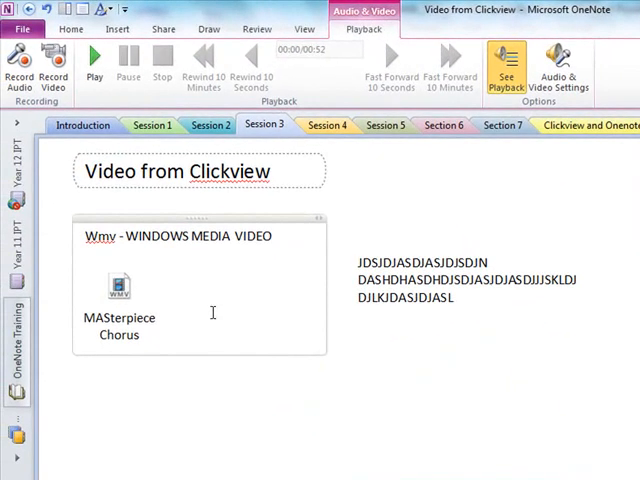
- Attach the 'A Note About OneNote' video from the Onenote Video folder to the page
{"action": "left_click", "coordinate": [131, 28]}
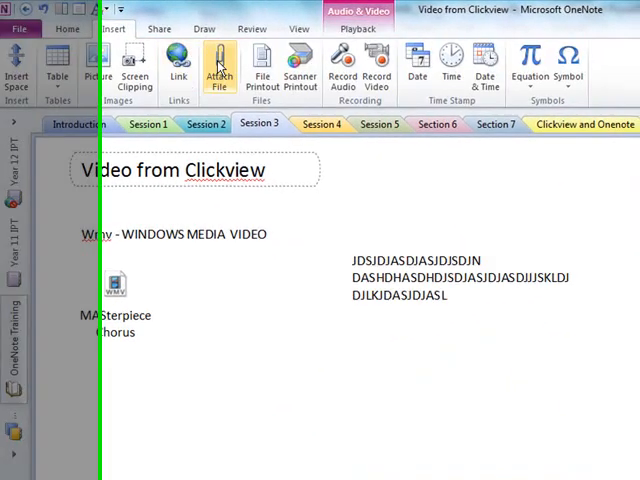
{"action": "left_click", "coordinate": [219, 62]}
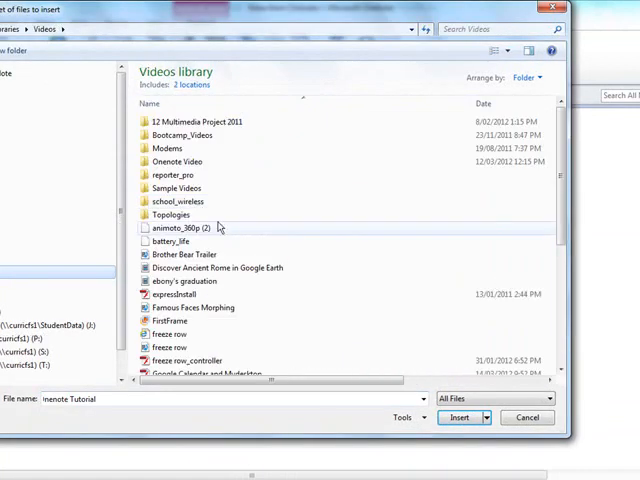
{"action": "double_click", "coordinate": [171, 161]}
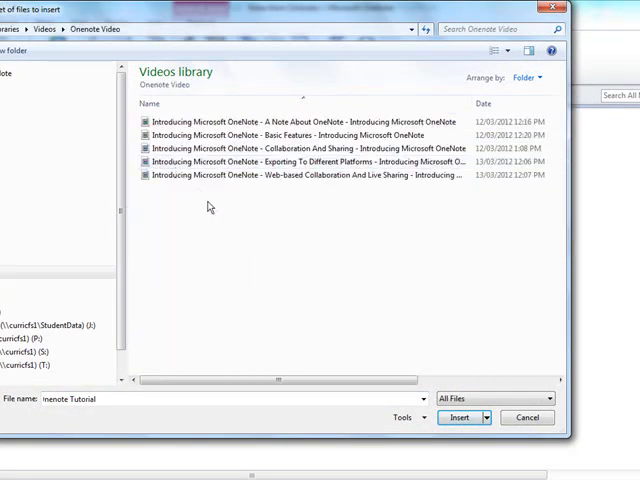
{"action": "left_click", "coordinate": [300, 122]}
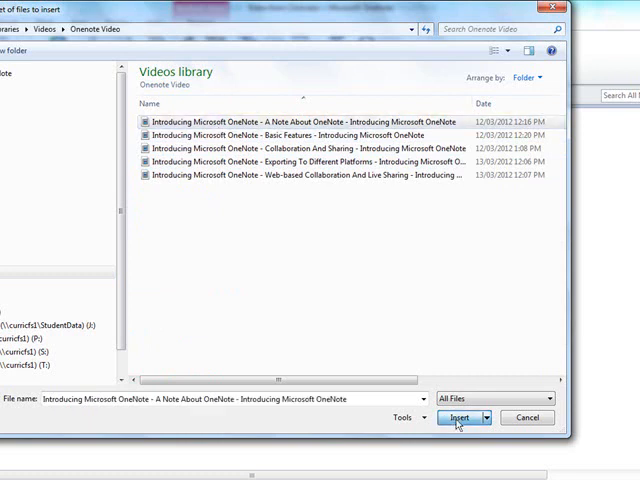
{"action": "left_click", "coordinate": [458, 418]}
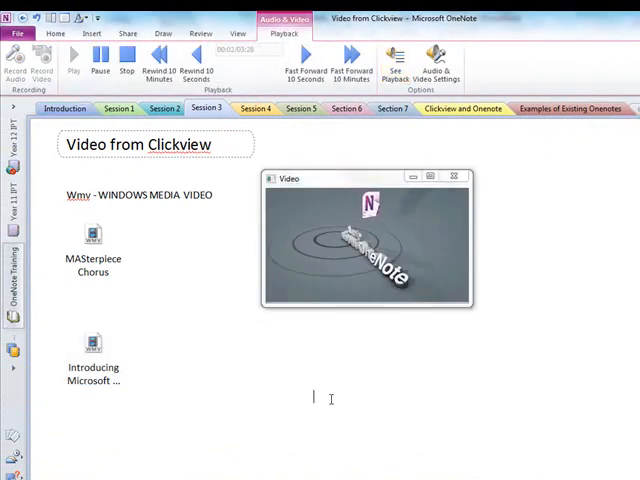
- Type the placeholder note 'LAKD;LAKDKASDKDKASKD' beside the playing video
{"action": "type", "text": "LAKD;LAKDKASDKDKASKD"}
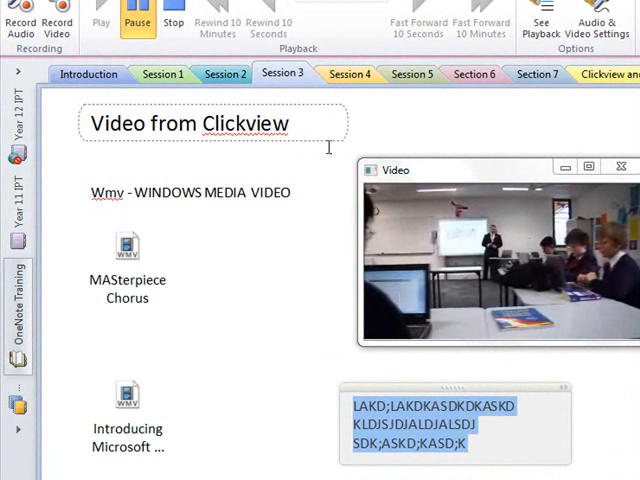
{"action": "mouse_move", "coordinate": [423, 287]}
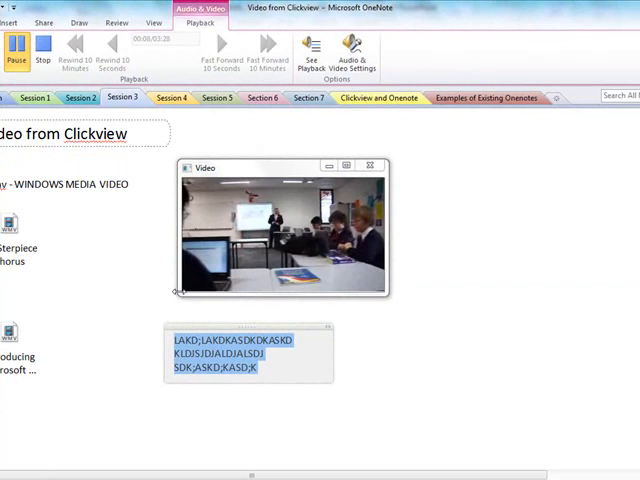
{"action": "mouse_move", "coordinate": [180, 290]}
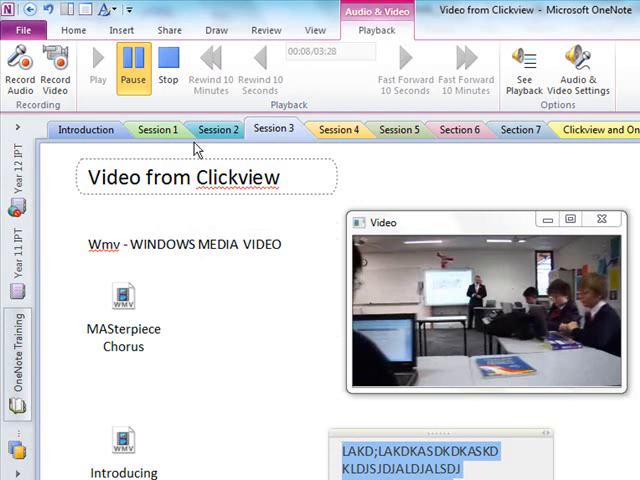
{"action": "mouse_move", "coordinate": [168, 68]}
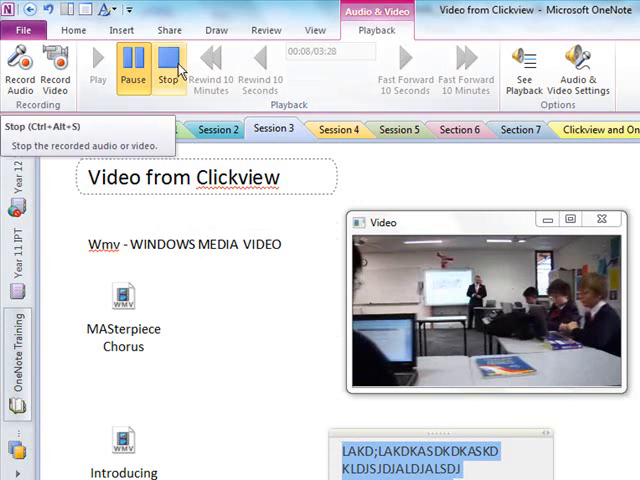
{"action": "mouse_move", "coordinate": [178, 68]}
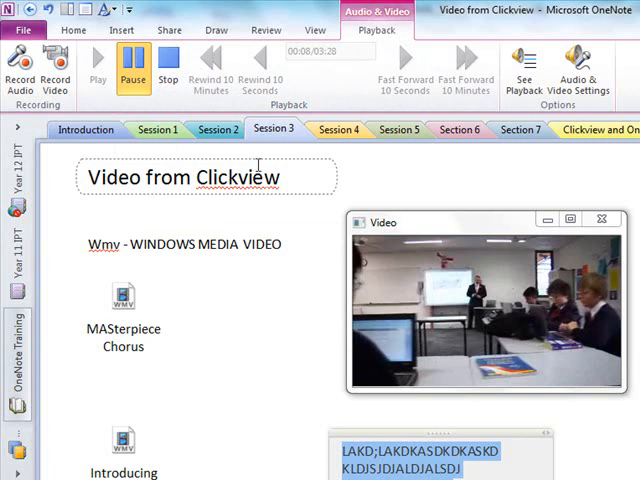
{"action": "mouse_move", "coordinate": [405, 232]}
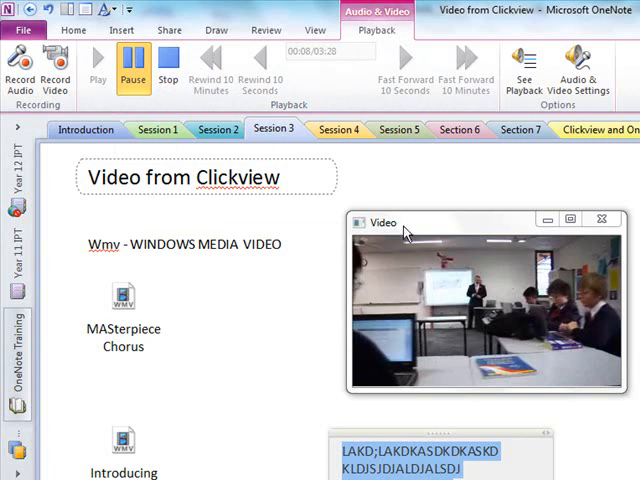